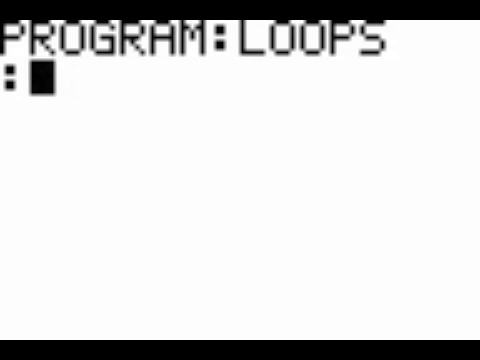
- Enter ClrHome, a For(A,5,1,-1 countdown line, and a closing End line
key("prgm")
type("For(A,5,1,")
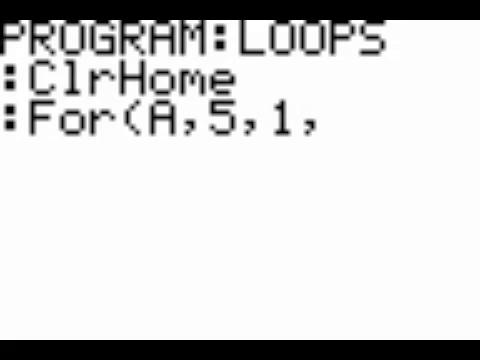
type("-1")
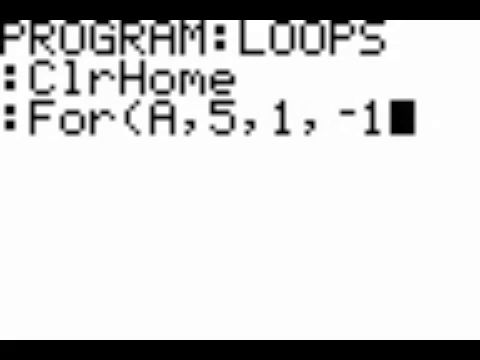
key("enter")
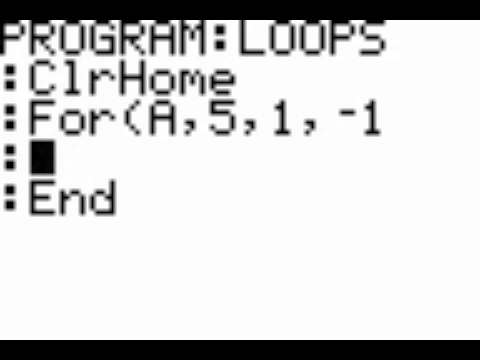
- Insert Disp A above End and blank out the For( line
type("Disp")
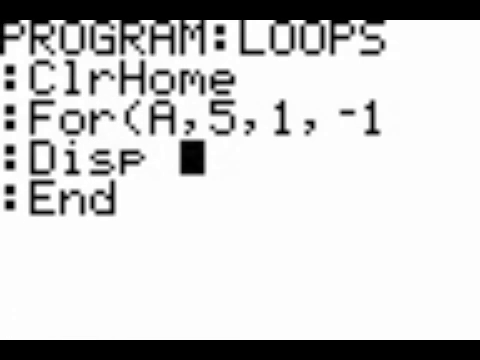
type("A")
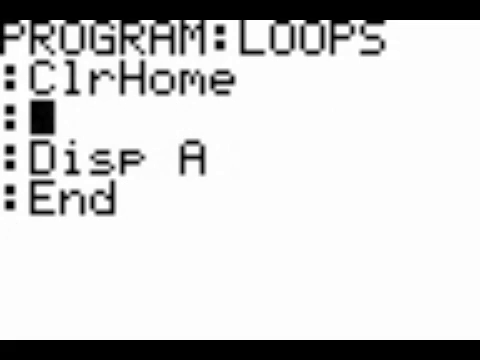
- Write While A>0 on the loop line and insert a blank line after ClrHome
type("While A")
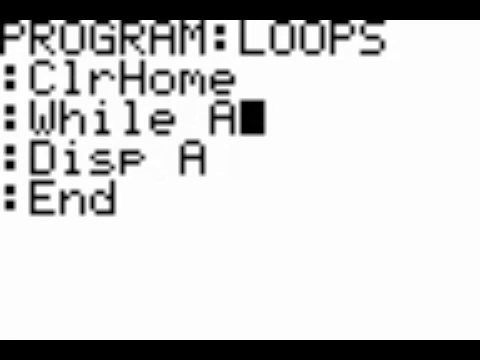
type(">0")
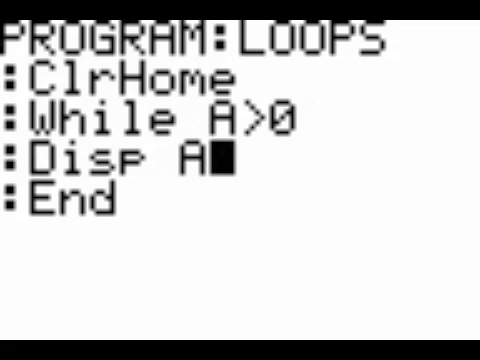
key("up")
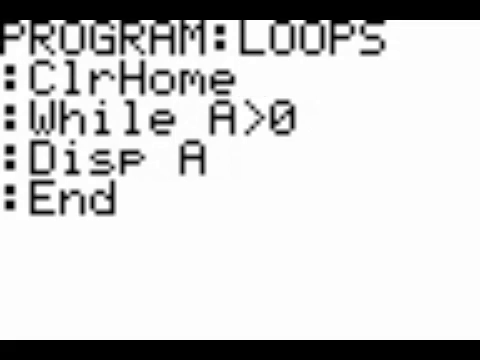
key("enter")
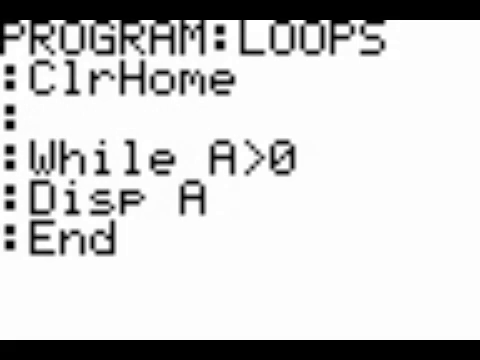
- Add 1→A before the While loop and A-1→A after Disp A
type("0→A")
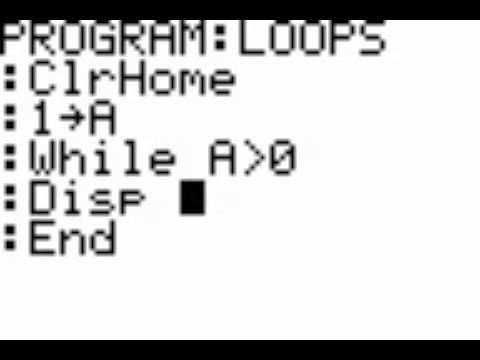
type("A")
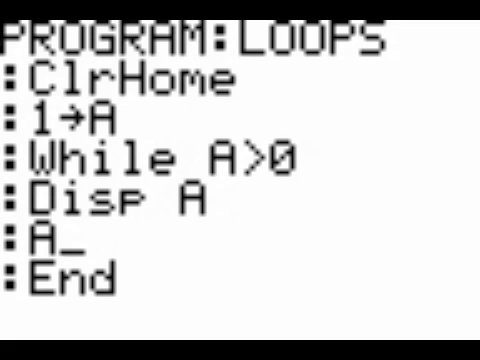
type("-1→A")
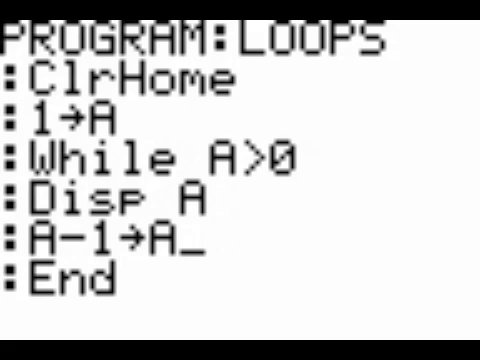